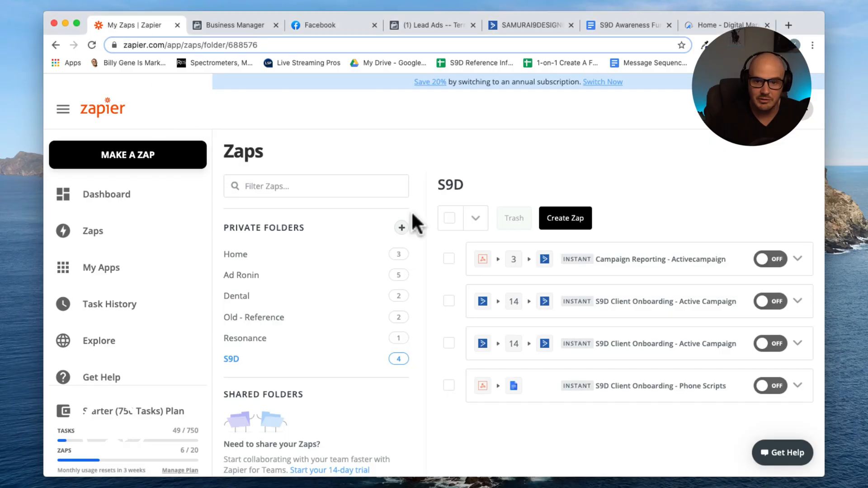
pyautogui.moveTo(816, 33)
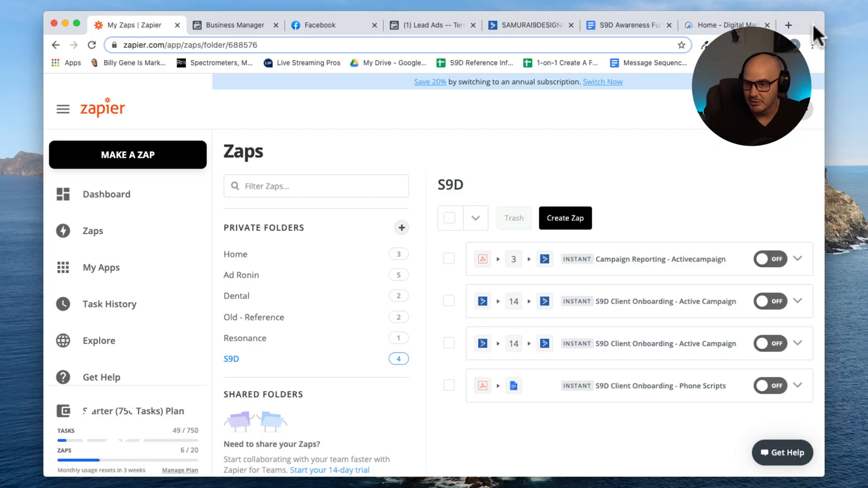
pyautogui.moveTo(30, 194)
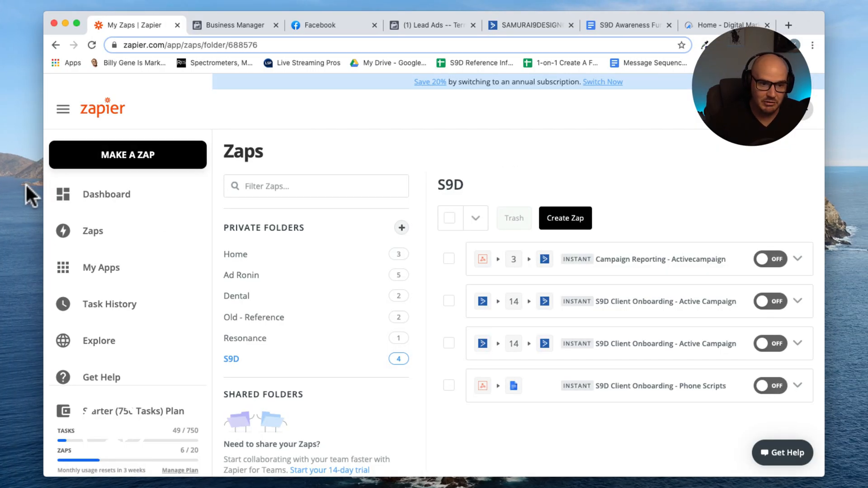
pyautogui.moveTo(766, 227)
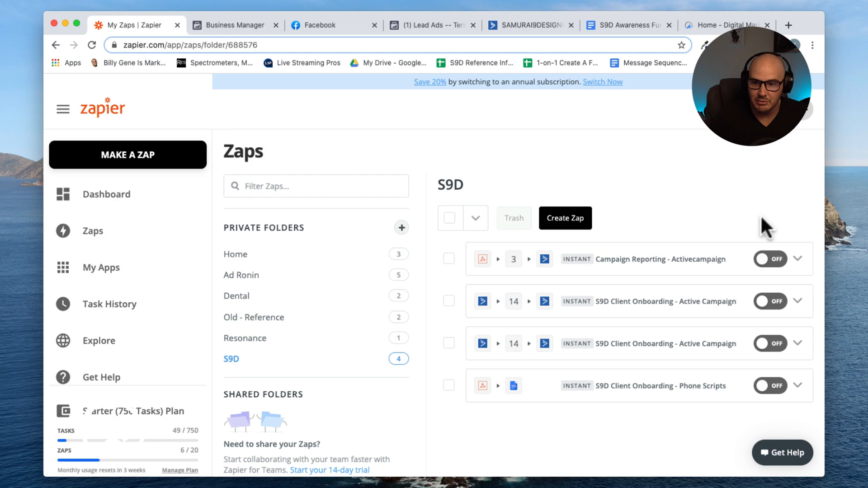
pyautogui.moveTo(686, 221)
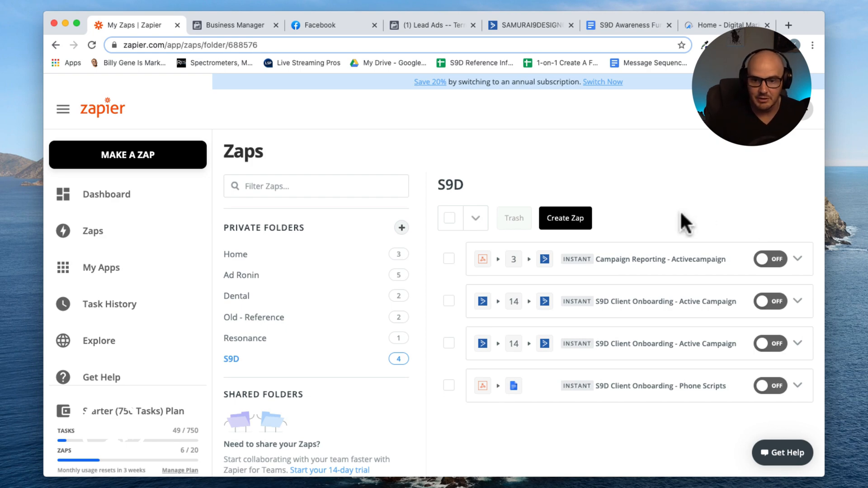
pyautogui.moveTo(292, 230)
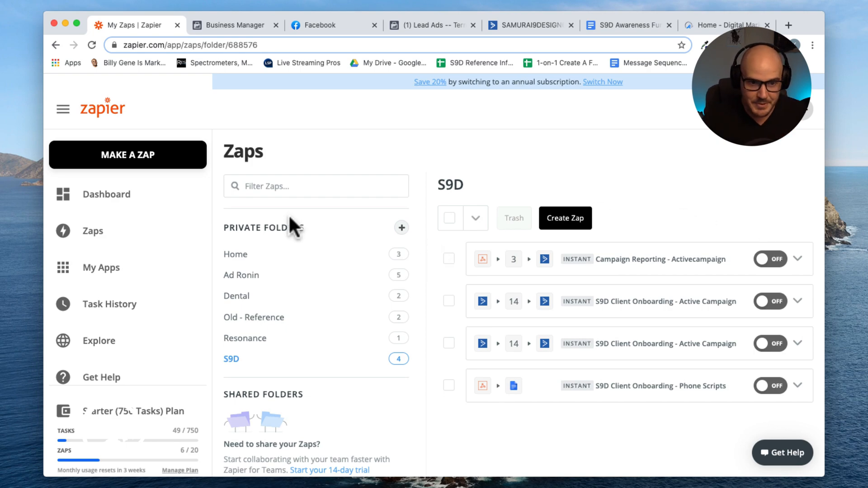
# Create a new zap and title it 'FB Lead Ad To ActiveCampaign'
pyautogui.click(128, 155)
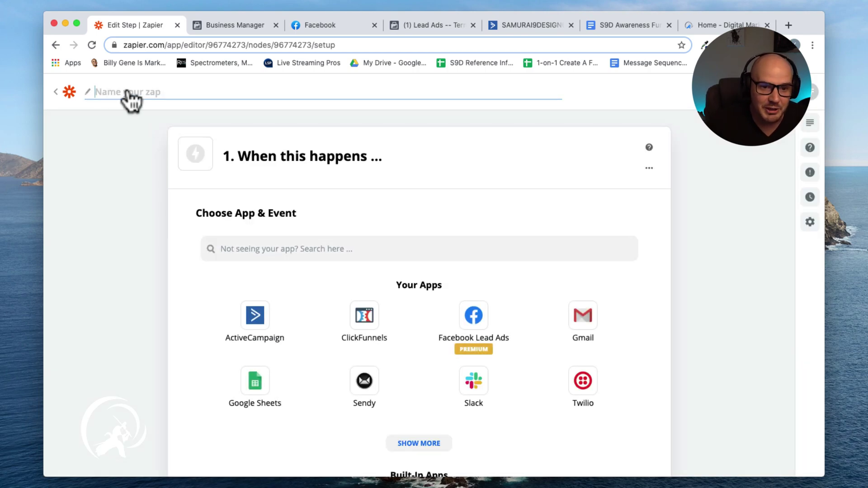
pyautogui.write('Lead Ad To A')
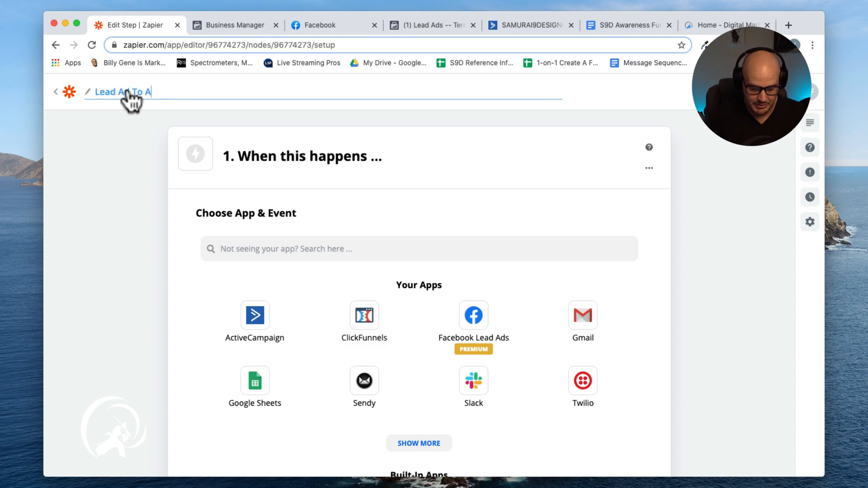
pyautogui.write('ctivec')
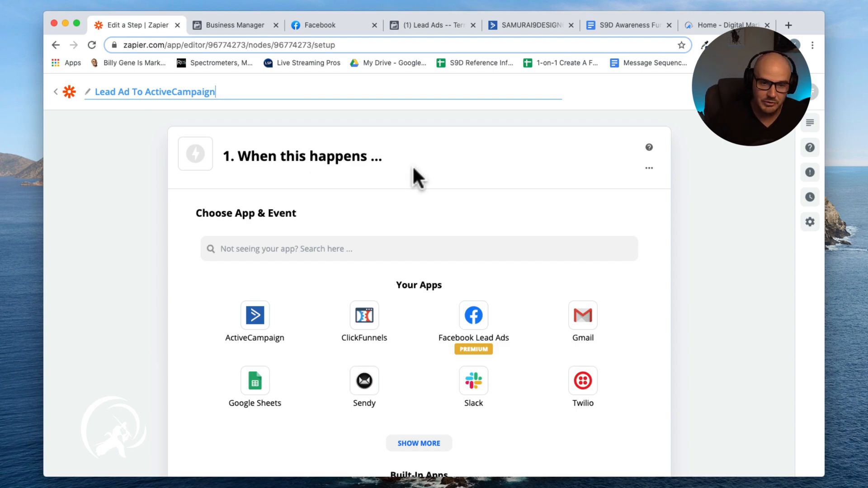
pyautogui.moveTo(272, 263)
pyautogui.write('FB ')
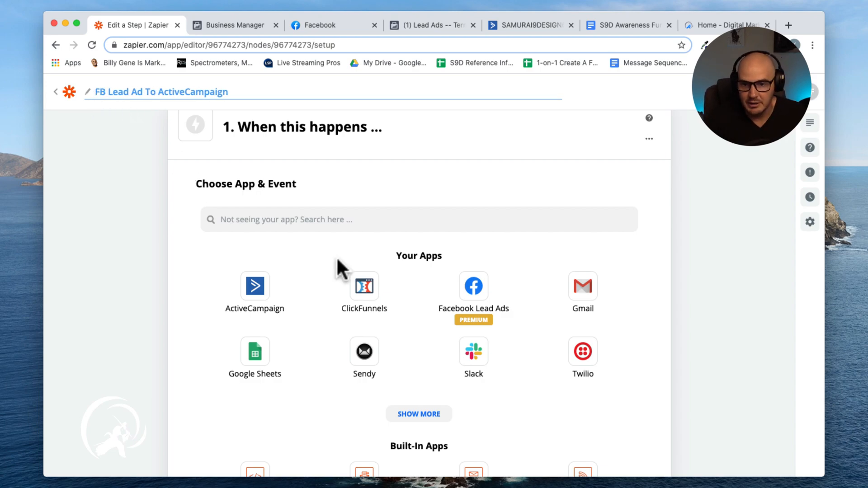
pyautogui.moveTo(667, 202)
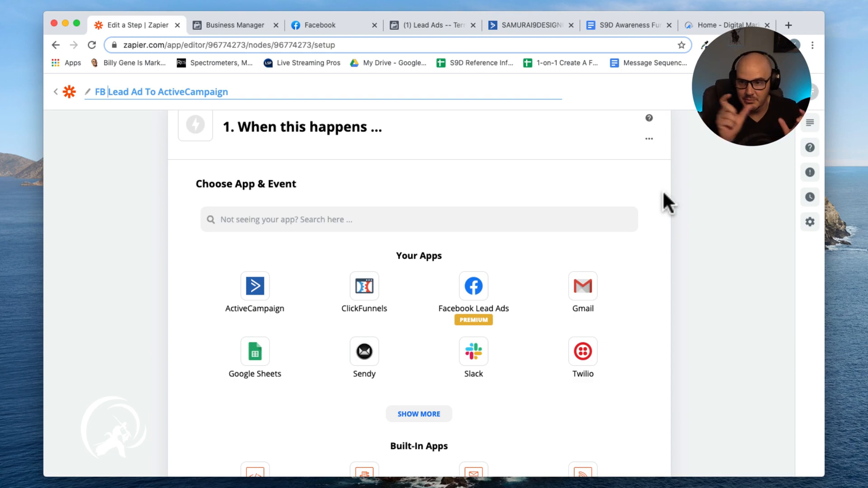
pyautogui.moveTo(655, 245)
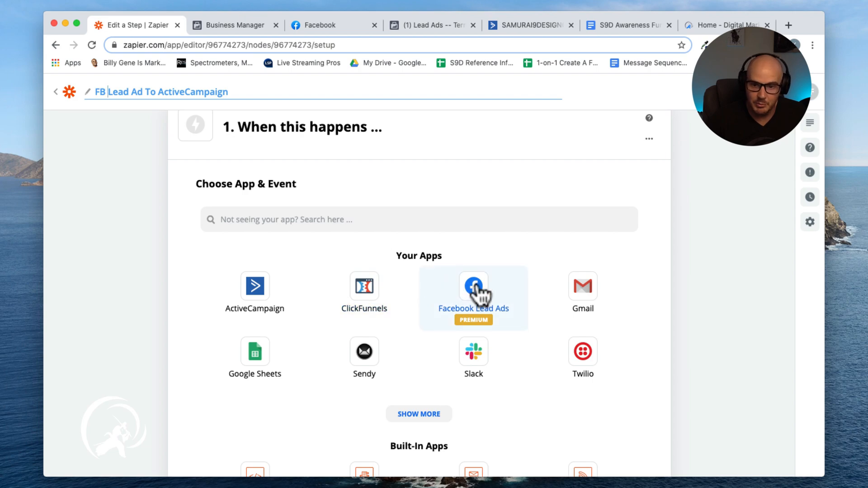
pyautogui.moveTo(514, 320)
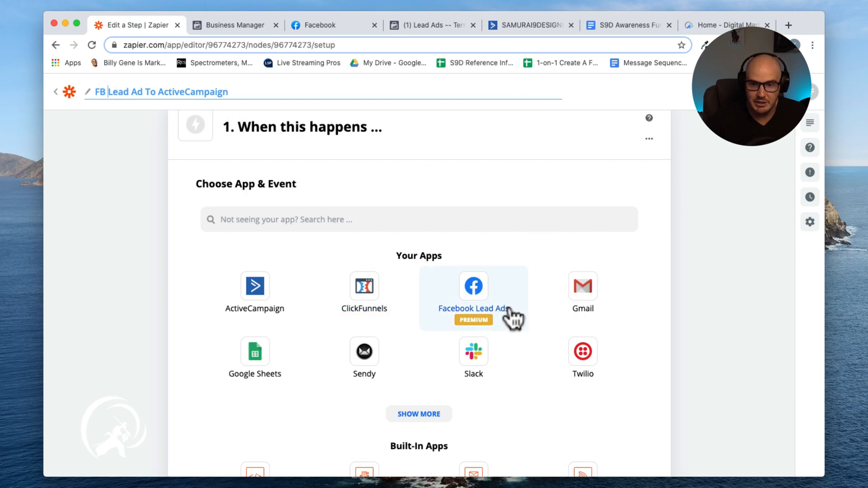
pyautogui.moveTo(461, 299)
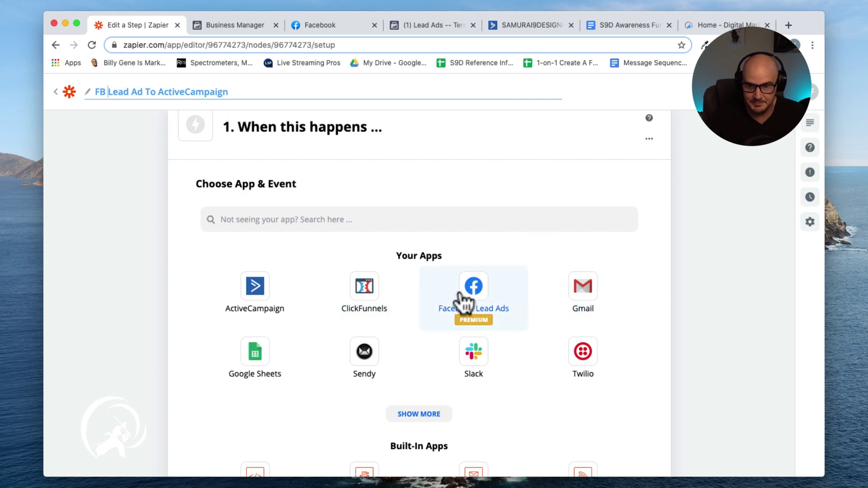
# Set the trigger to Facebook Lead Ads New Lead using the connected Facebook account
pyautogui.click(473, 286)
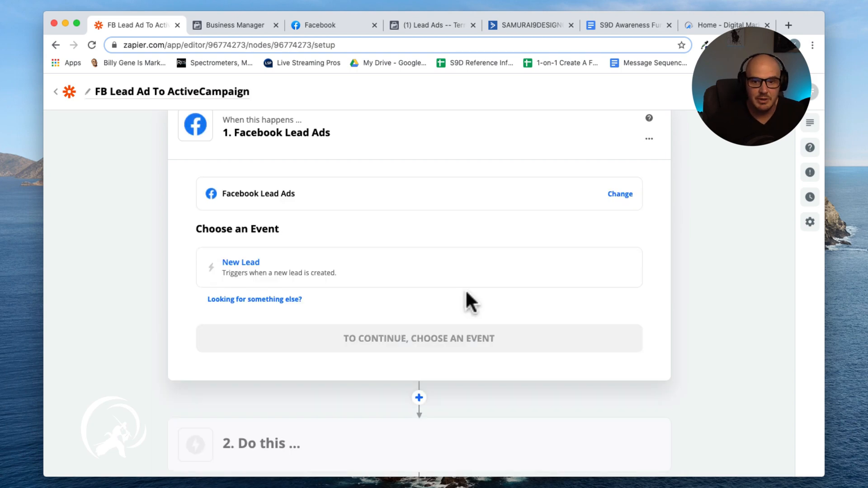
pyautogui.click(240, 261)
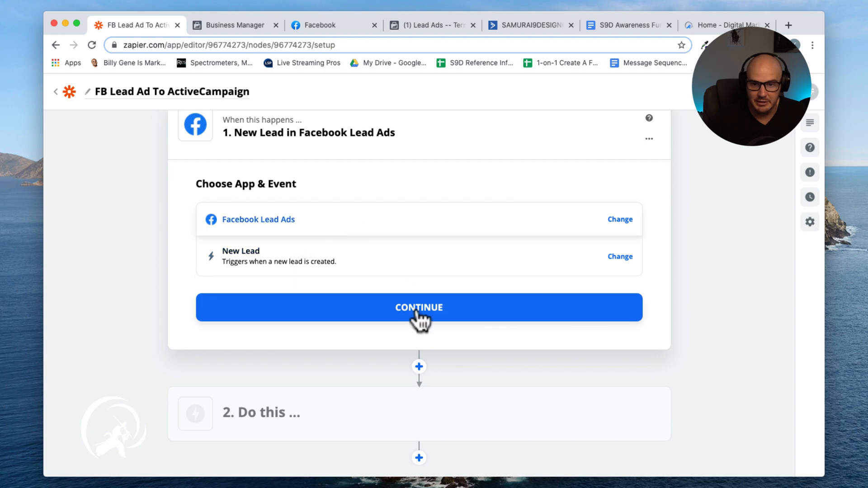
pyautogui.moveTo(275, 259)
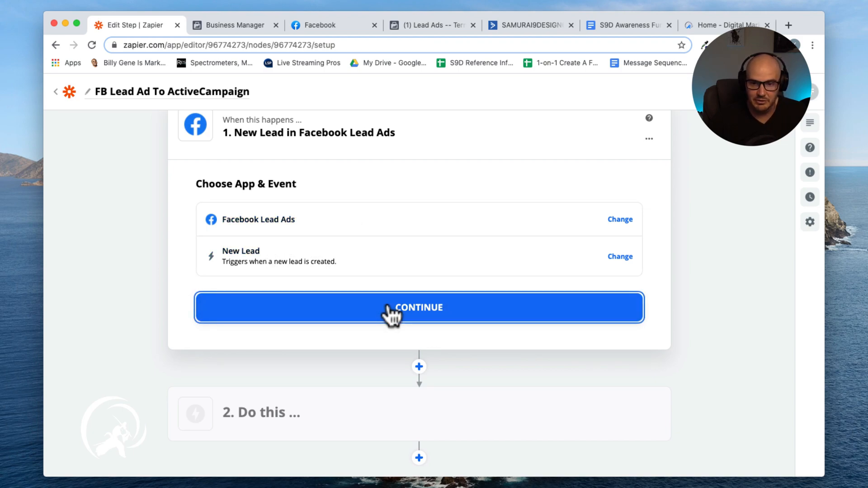
pyautogui.click(419, 307)
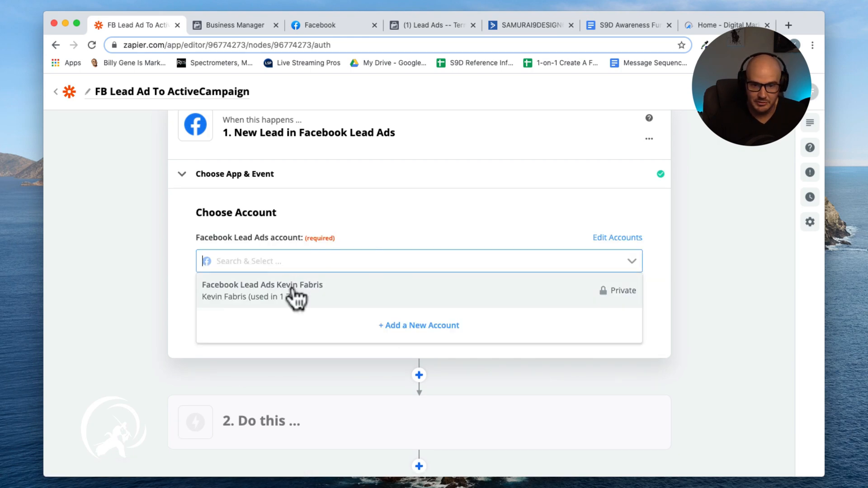
pyautogui.click(263, 291)
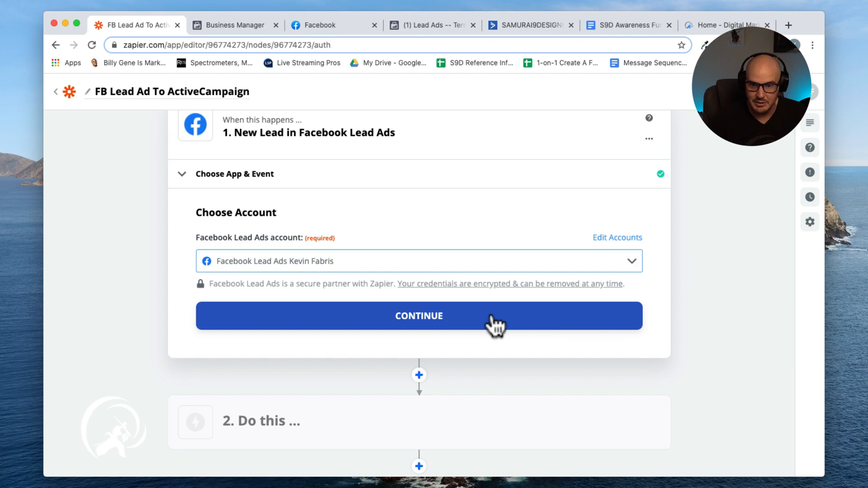
pyautogui.click(419, 316)
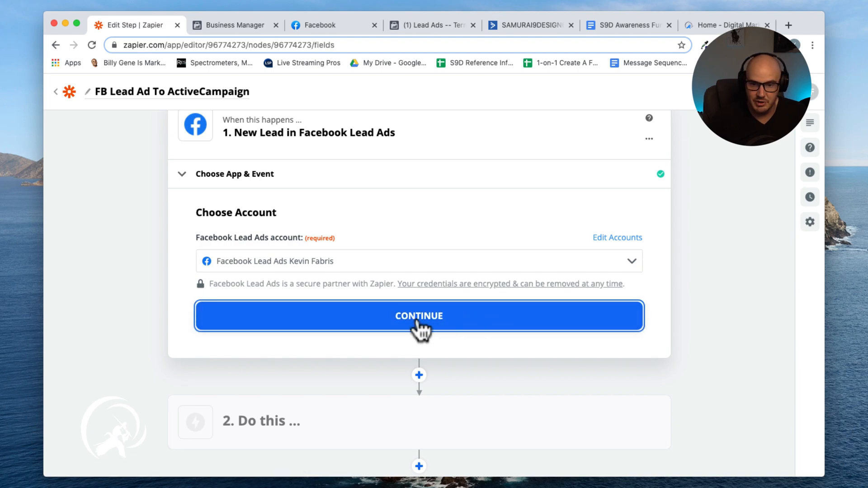
pyautogui.click(418, 316)
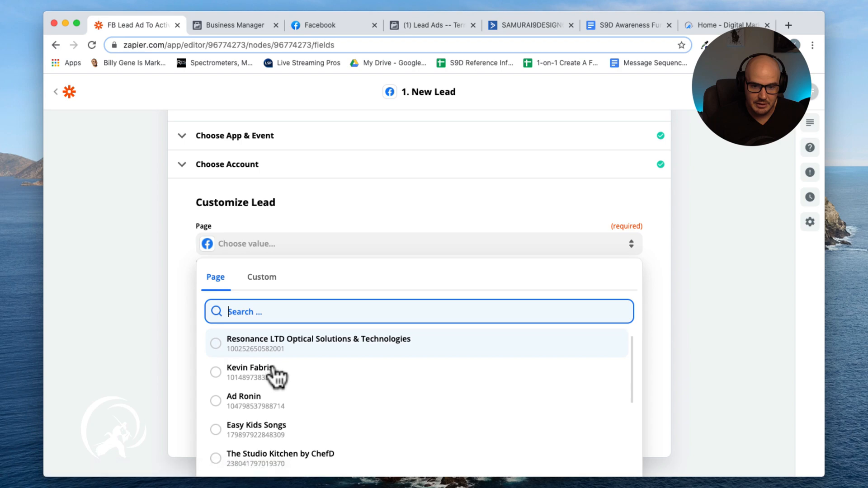
# Select the Samurai 9 Design page with the S9D Client Acquisition Lead Form
pyautogui.scroll(-3)
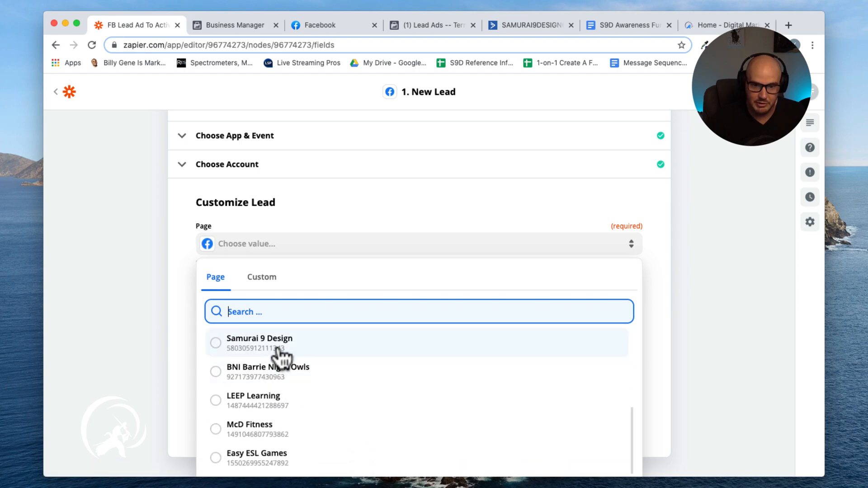
pyautogui.click(259, 342)
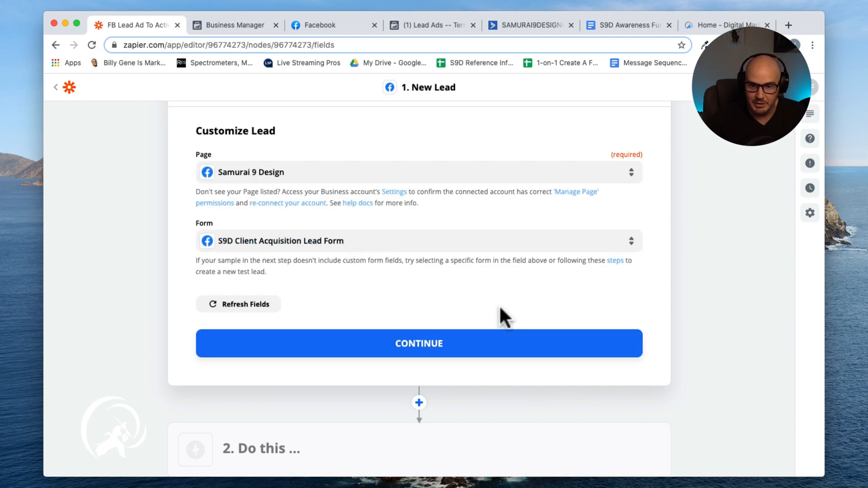
pyautogui.scroll(3)
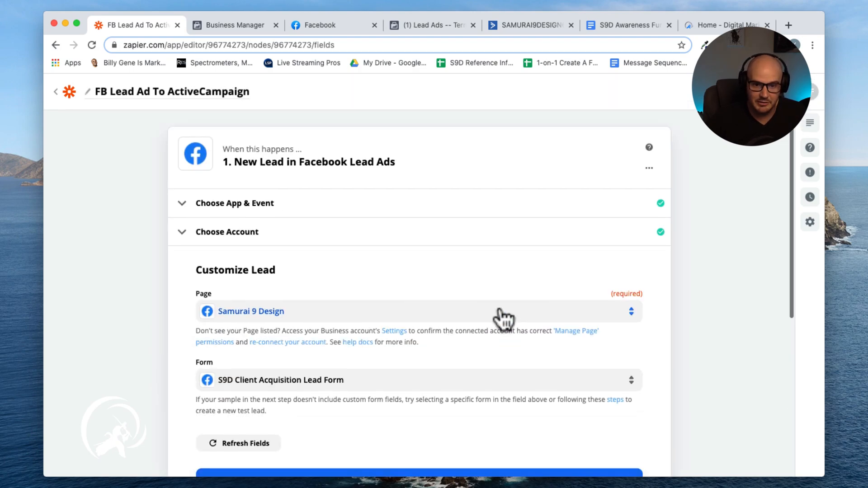
pyautogui.scroll(-3)
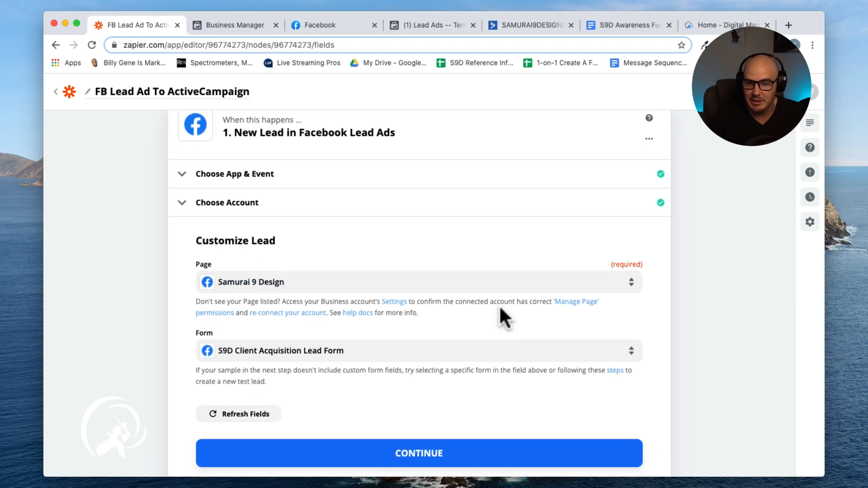
pyautogui.scroll(-3)
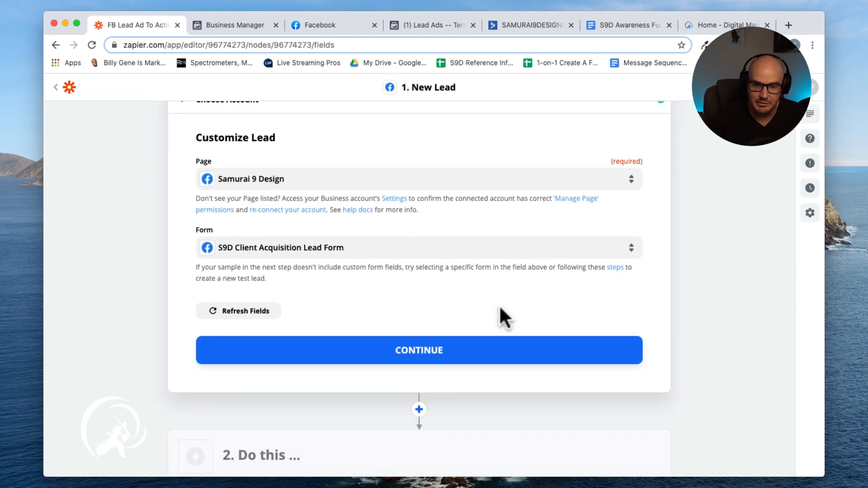
pyautogui.scroll(-3)
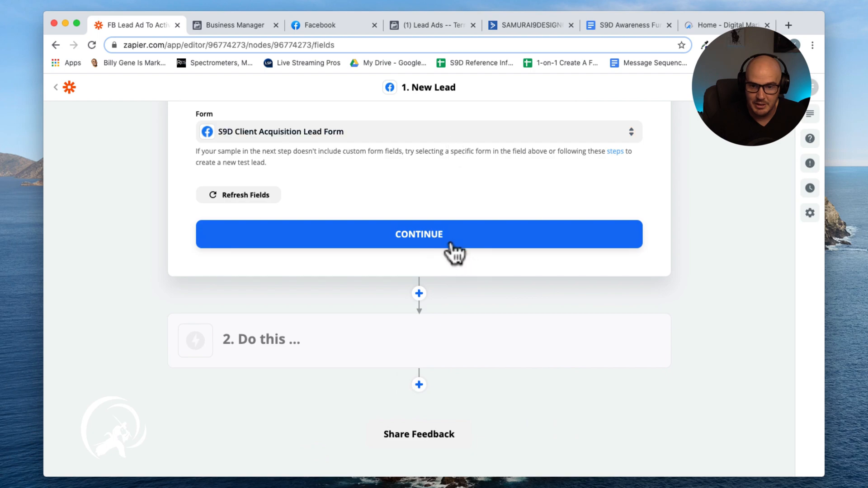
# Test the trigger and review sample Lead A's dummy name, phone and email
pyautogui.click(418, 233)
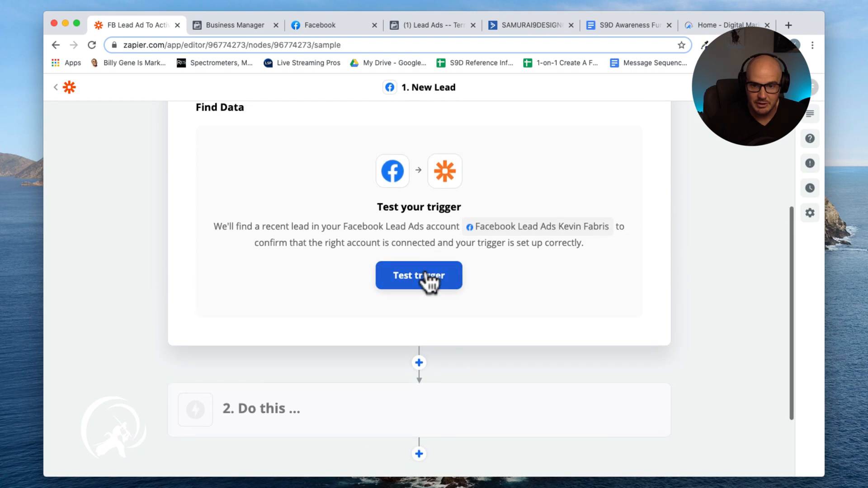
pyautogui.click(419, 276)
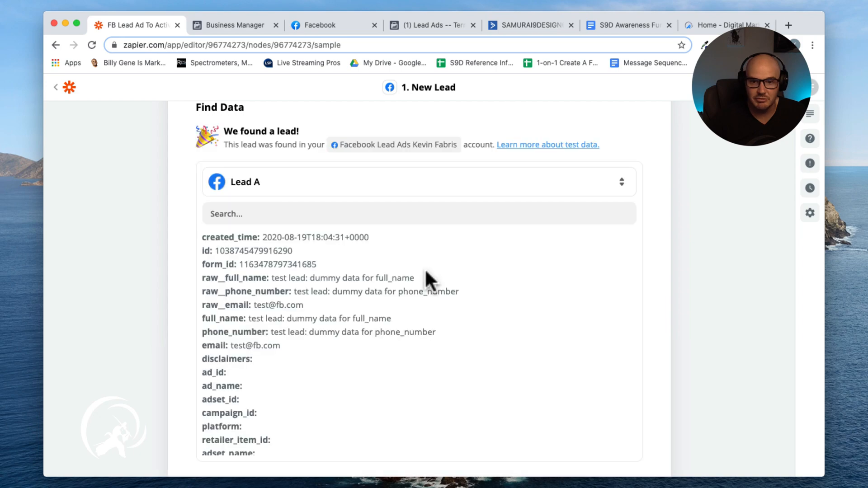
pyautogui.moveTo(279, 291)
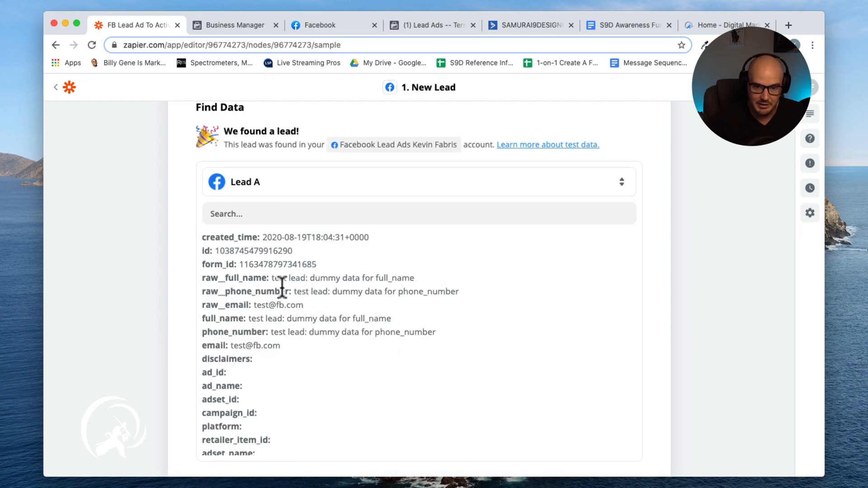
pyautogui.scroll(-3)
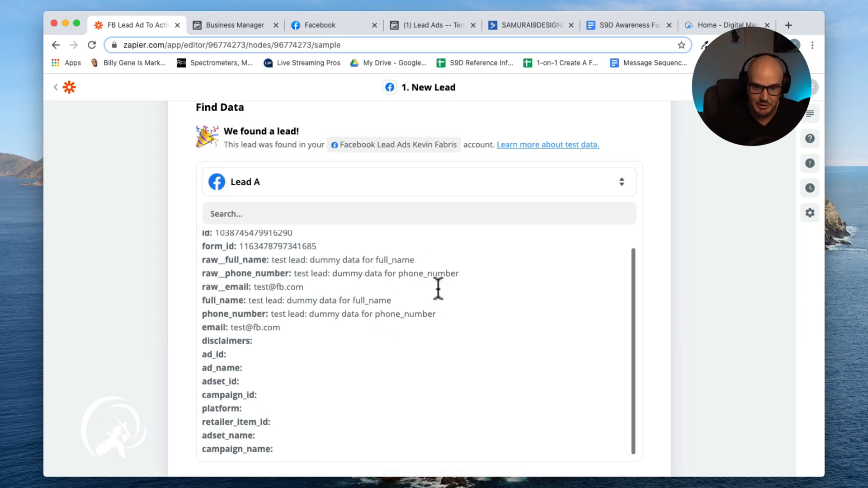
# Finish the Facebook trigger and move on to the Do This action step
pyautogui.scroll(-3)
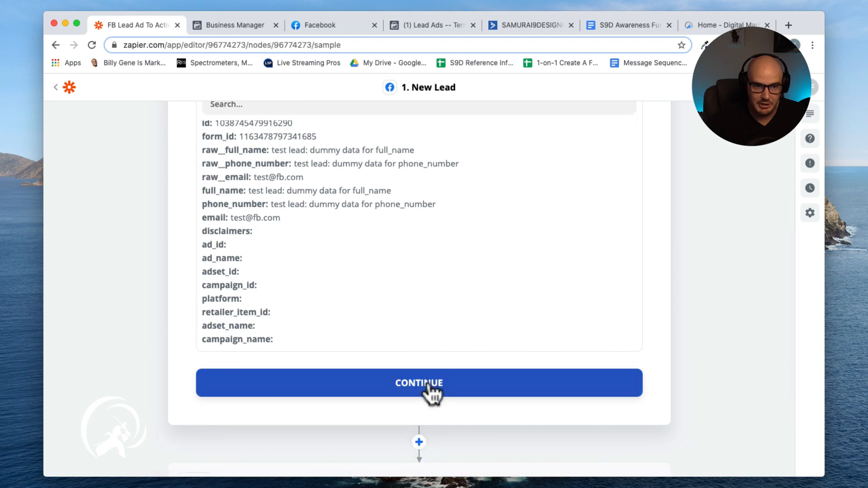
pyautogui.click(419, 382)
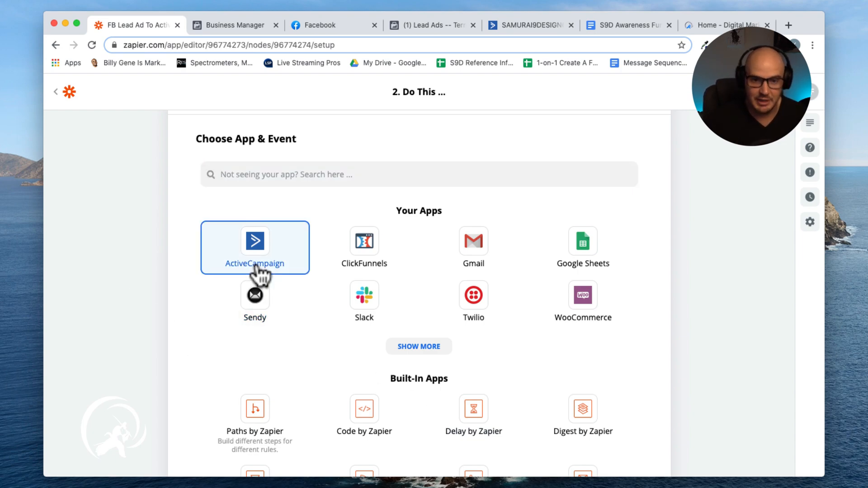
# Set the action to ActiveCampaign's Create/Update Contact event
pyautogui.click(254, 247)
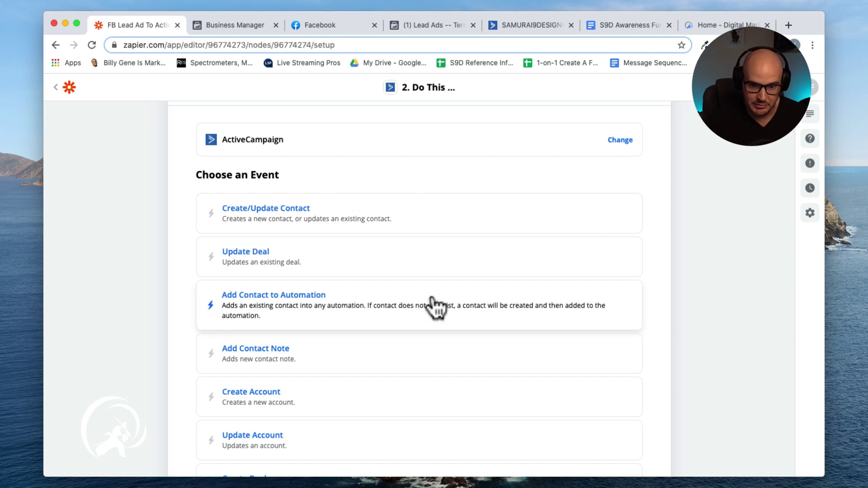
pyautogui.scroll(-3)
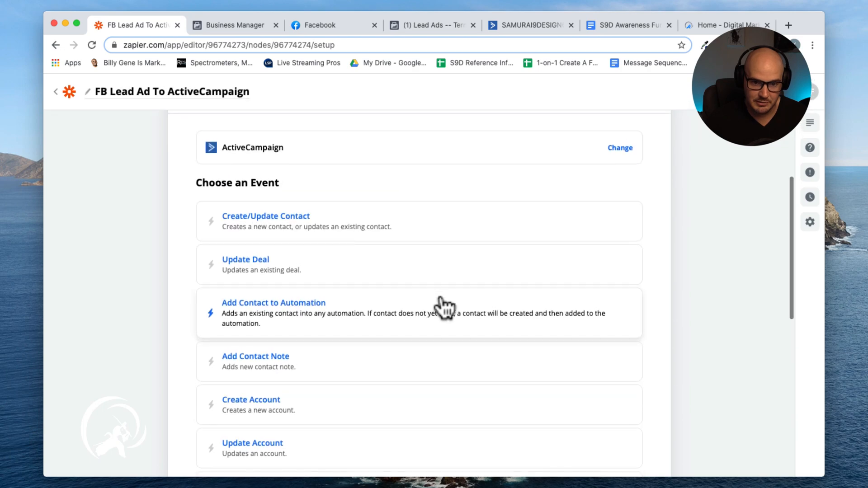
pyautogui.click(266, 216)
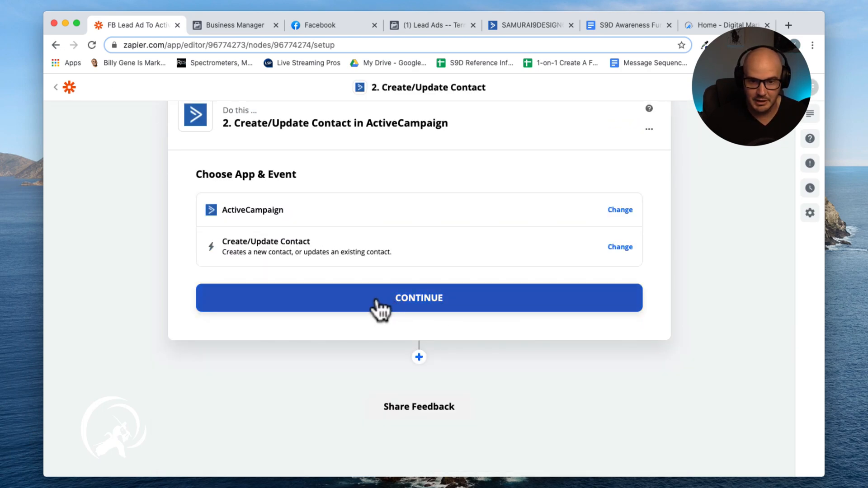
pyautogui.moveTo(396, 310)
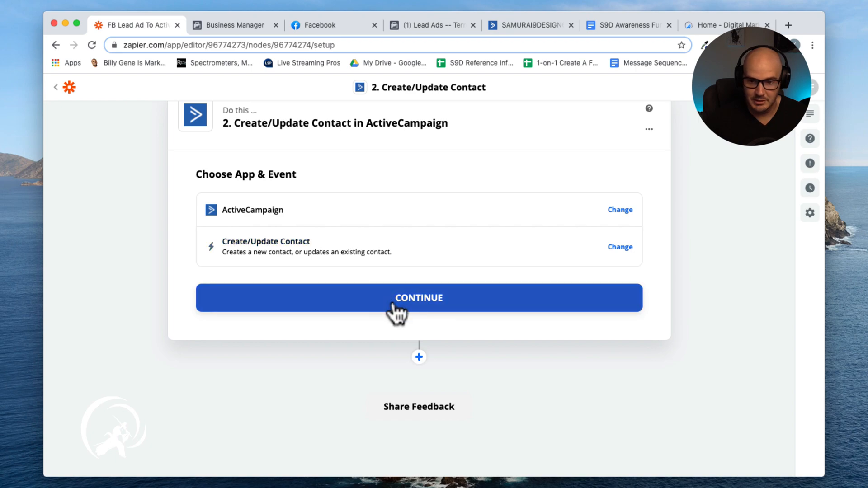
pyautogui.click(419, 298)
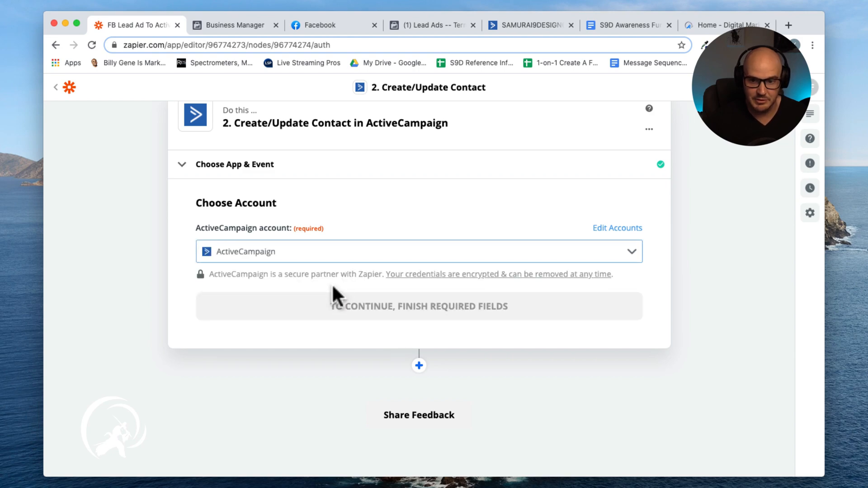
pyautogui.moveTo(437, 319)
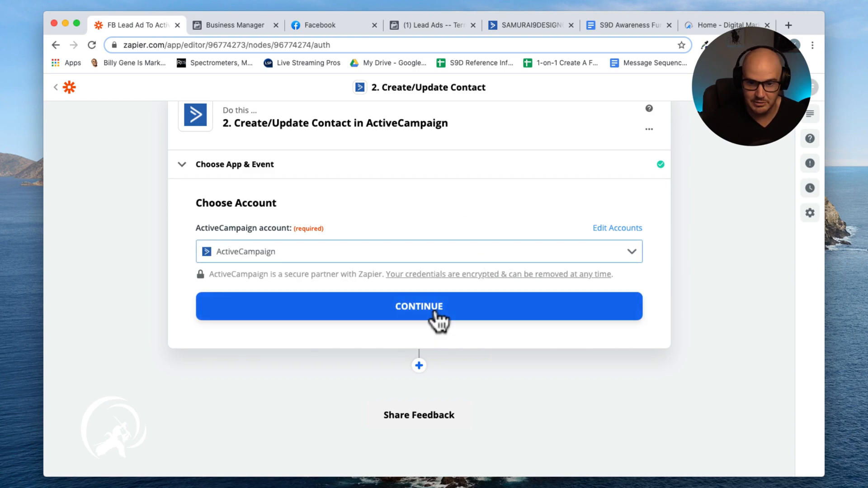
# Confirm the ActiveCampaign account and choose the 10. Inquiries list
pyautogui.click(418, 306)
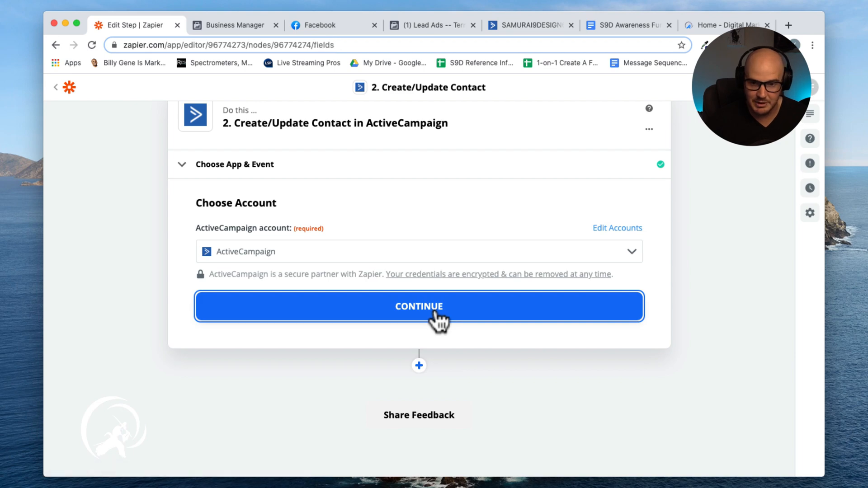
pyautogui.click(419, 306)
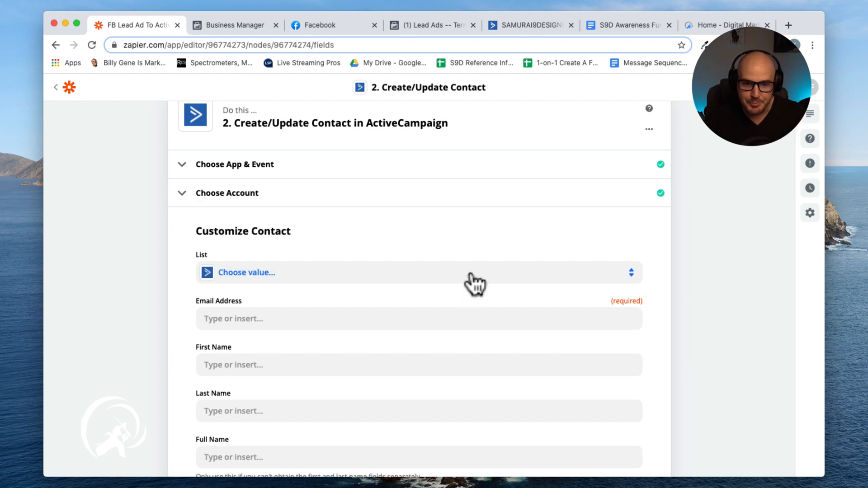
pyautogui.click(388, 272)
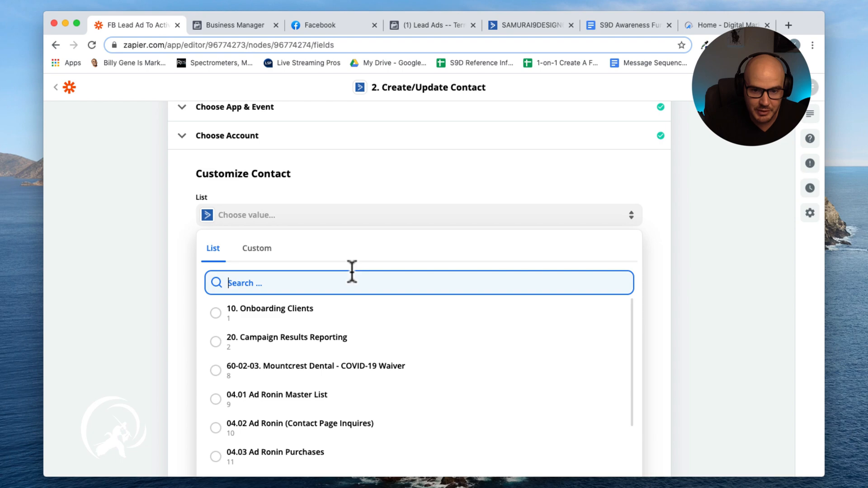
pyautogui.scroll(-3)
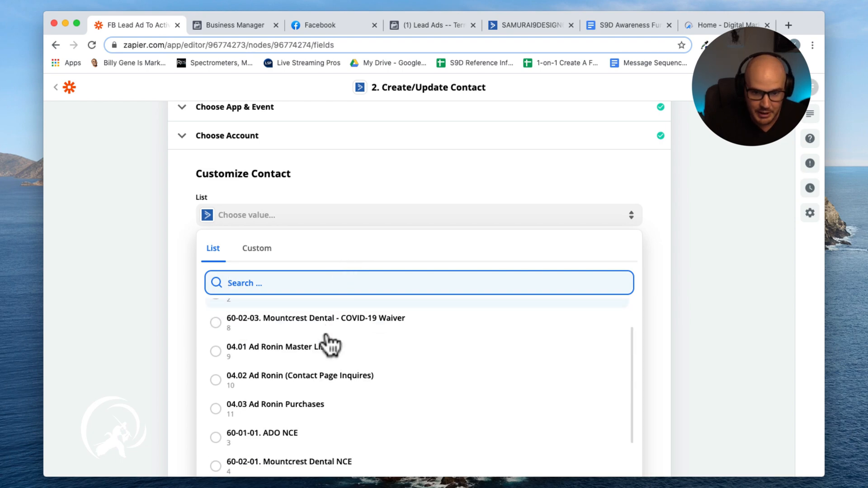
pyautogui.scroll(-3)
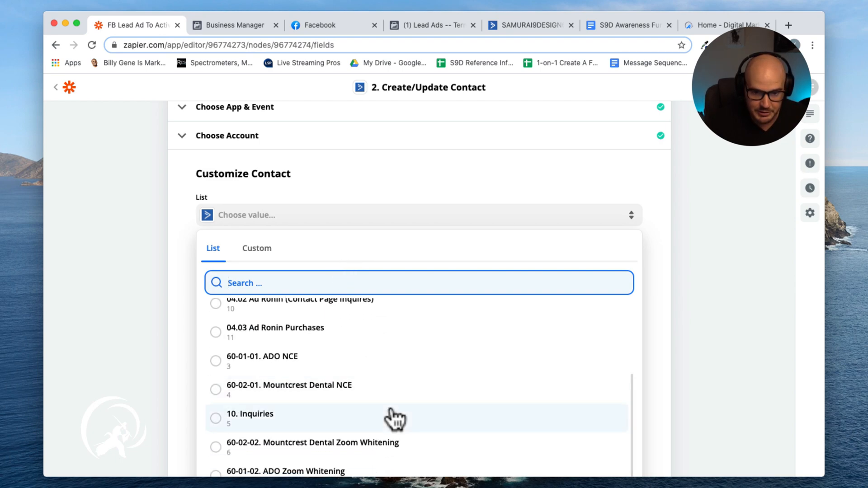
pyautogui.scroll(-3)
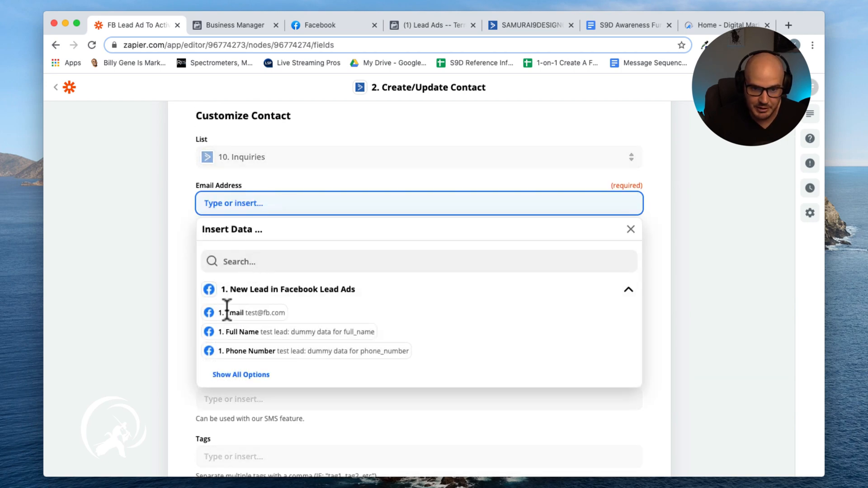
pyautogui.moveTo(256, 331)
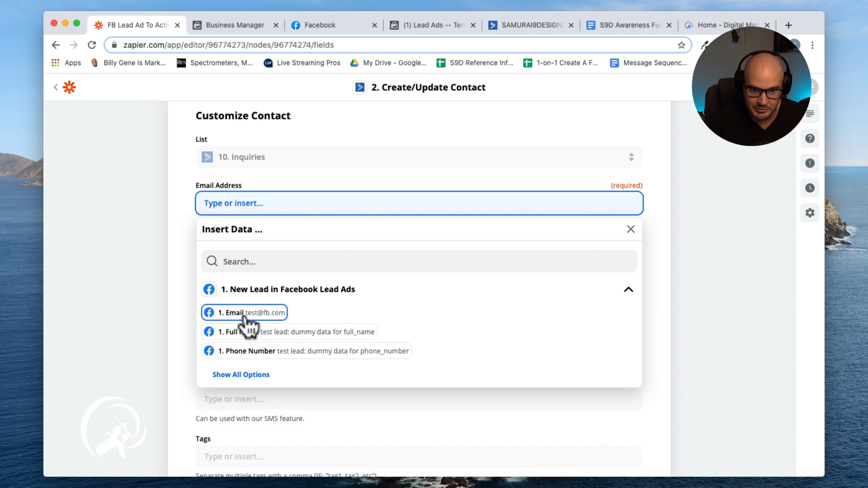
# Map Email Address to 1. Email and Full Name to 1. Full Name
pyautogui.click(244, 313)
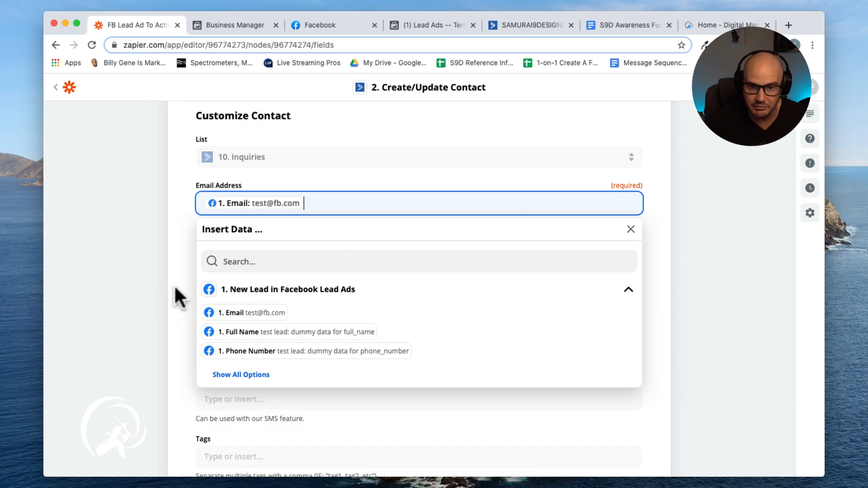
pyautogui.click(630, 229)
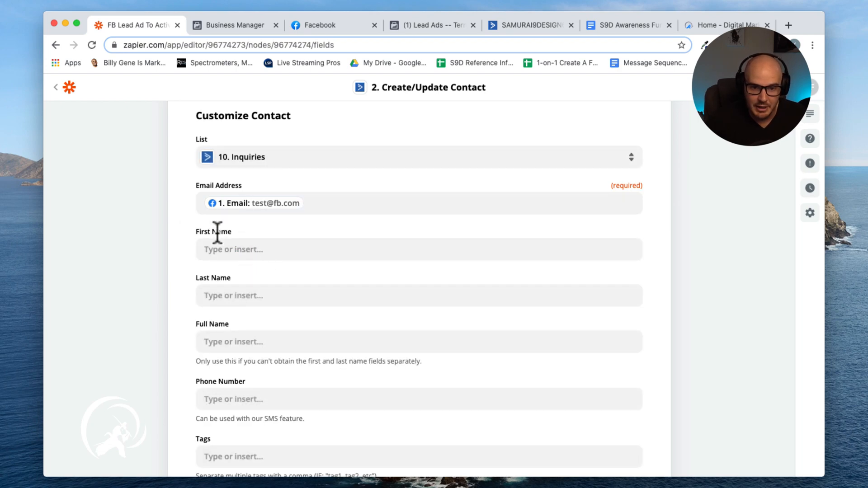
pyautogui.click(233, 250)
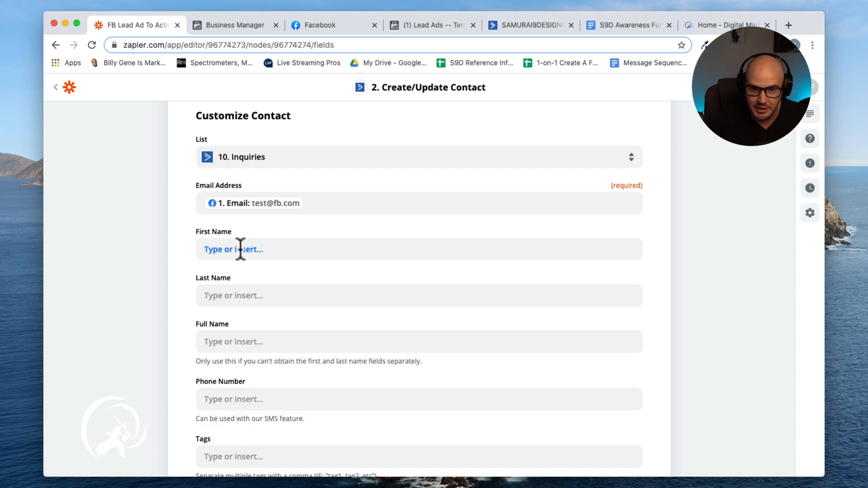
pyautogui.scroll(-3)
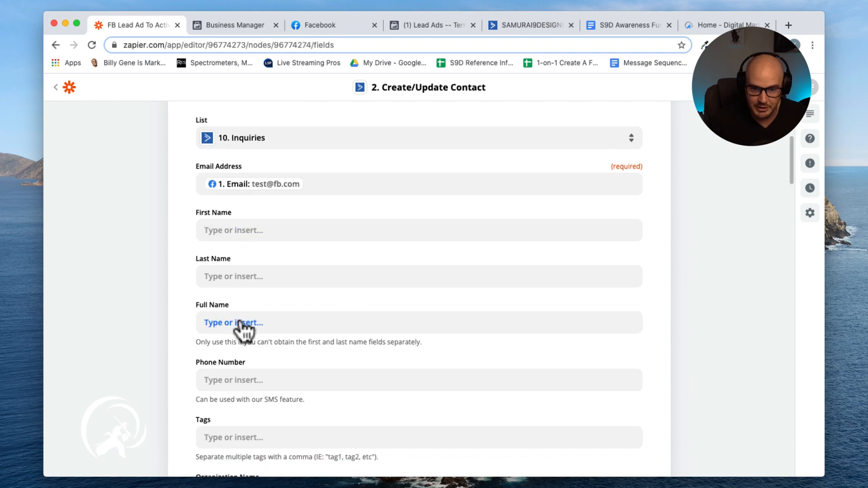
pyautogui.click(234, 322)
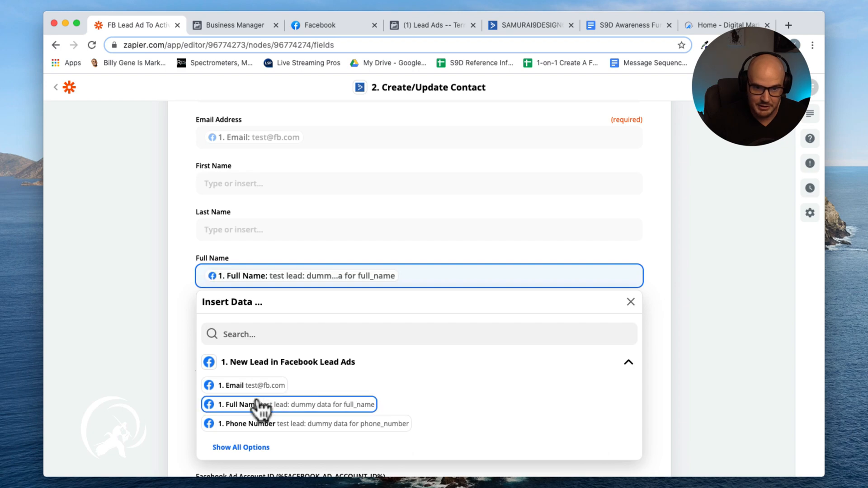
pyautogui.click(260, 405)
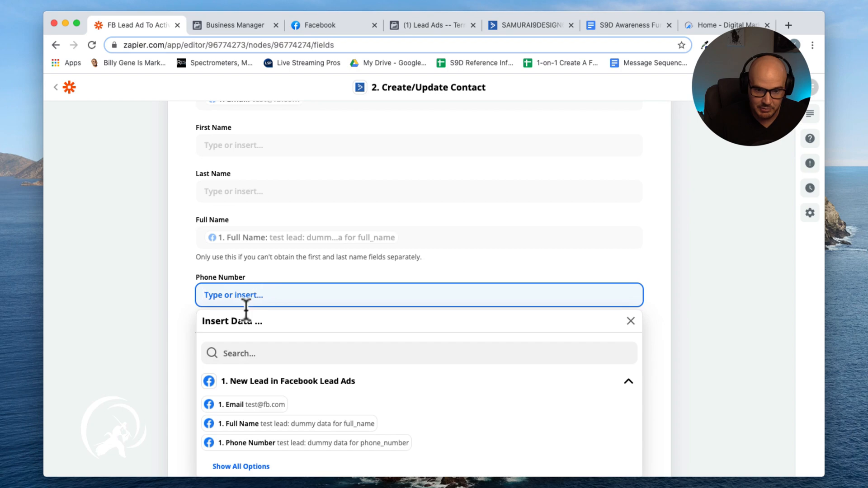
# Map Phone Number to 1. Phone Number and review the remaining contact fields
pyautogui.click(306, 442)
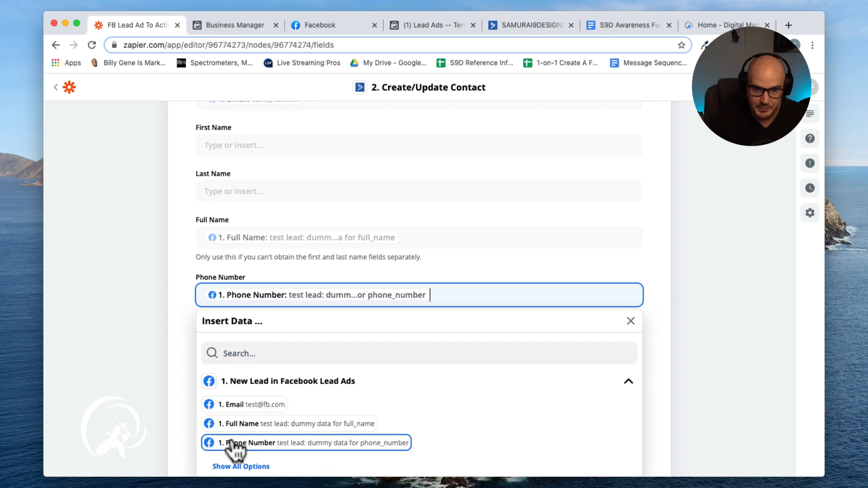
pyautogui.click(308, 442)
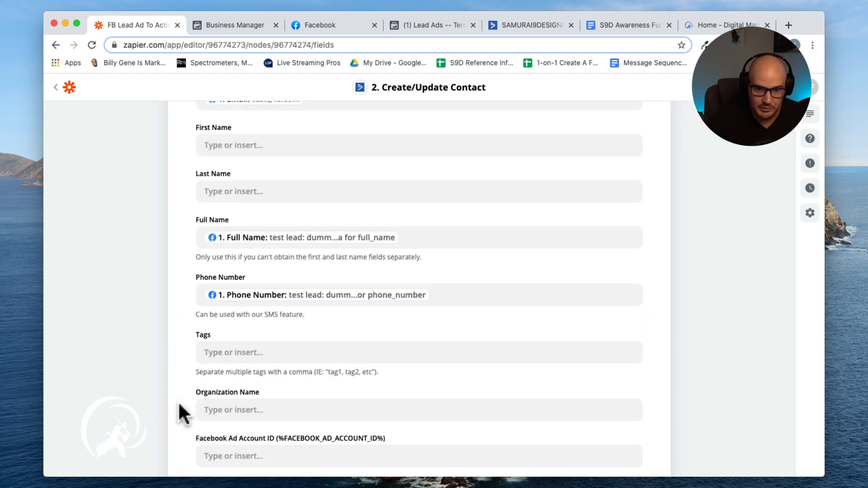
pyautogui.scroll(-3)
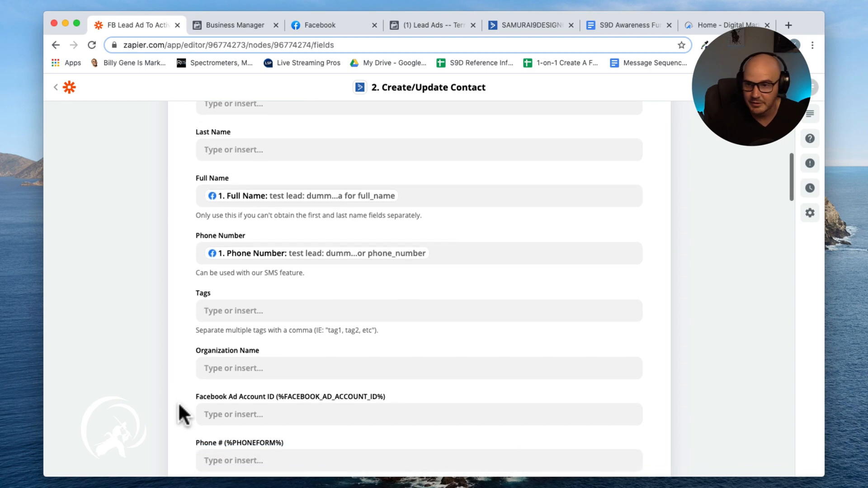
pyautogui.scroll(-3)
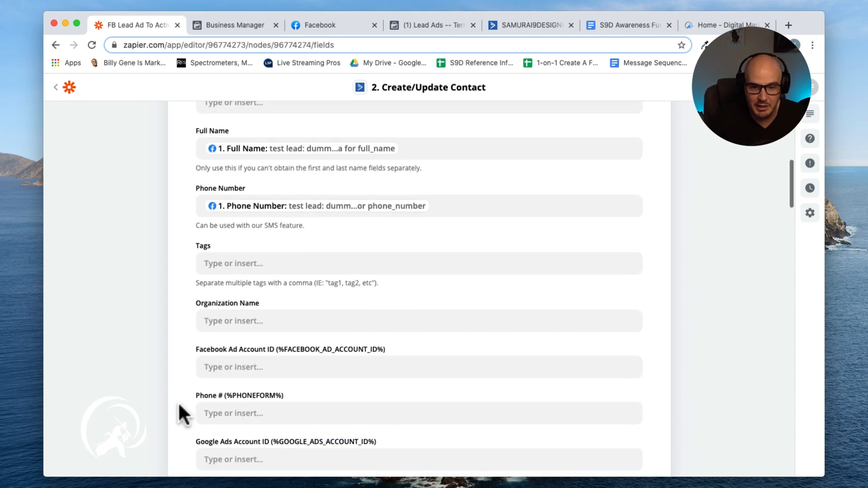
pyautogui.scroll(-3)
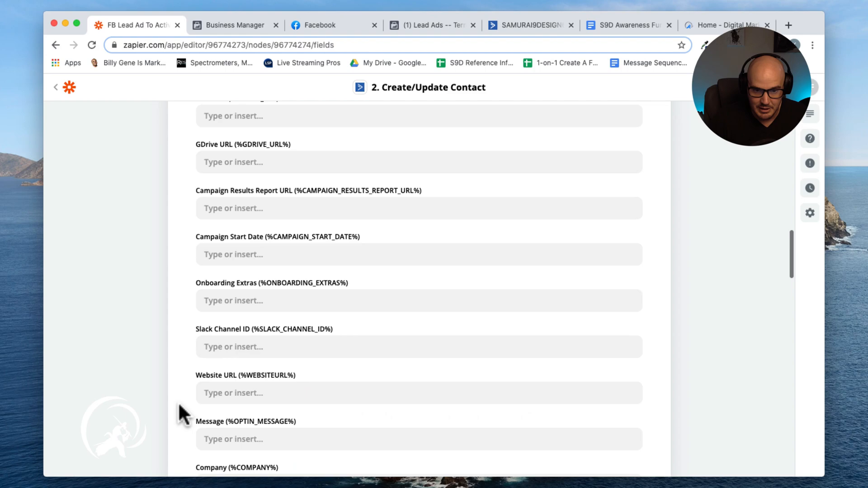
pyautogui.scroll(-3)
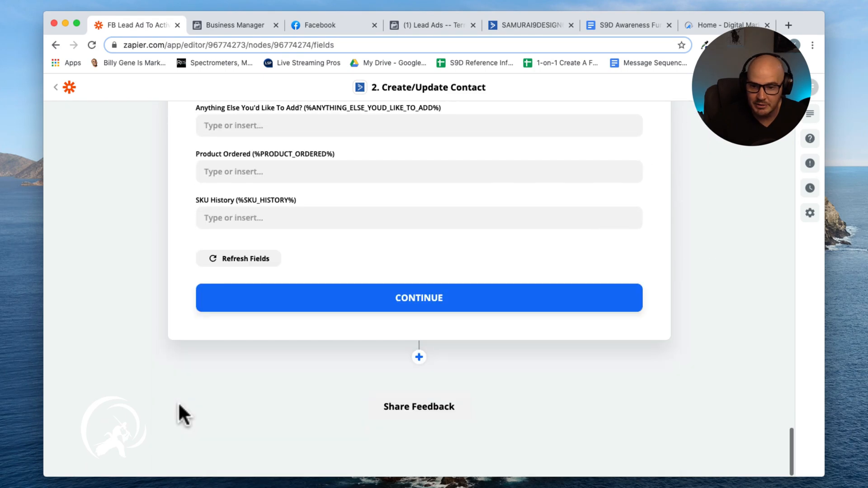
# Review the data to send and test, adding a sample ActiveCampaign contact
pyautogui.click(418, 298)
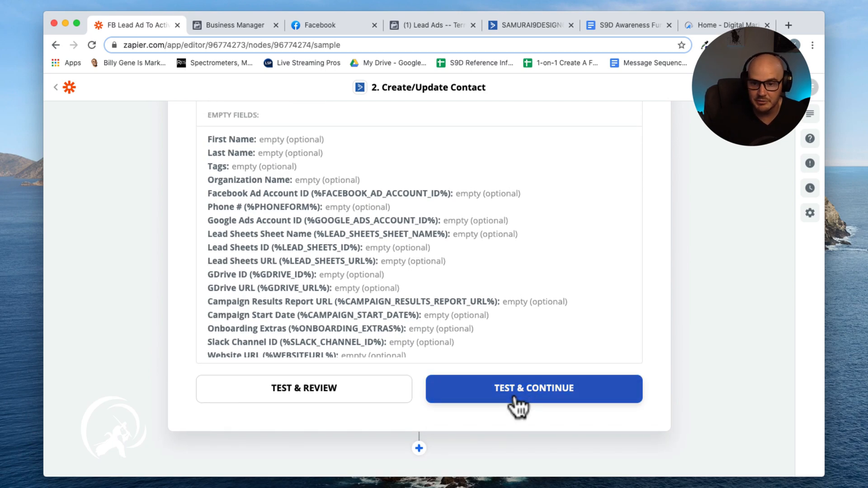
pyautogui.click(533, 388)
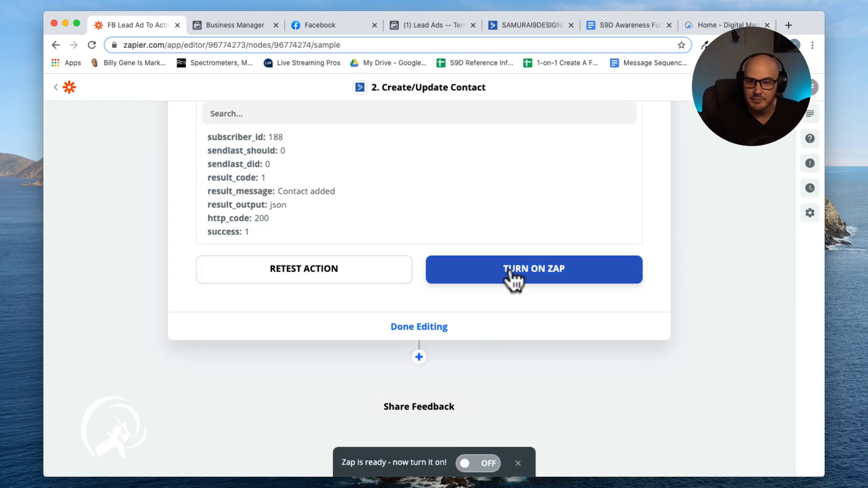
pyautogui.moveTo(533, 269)
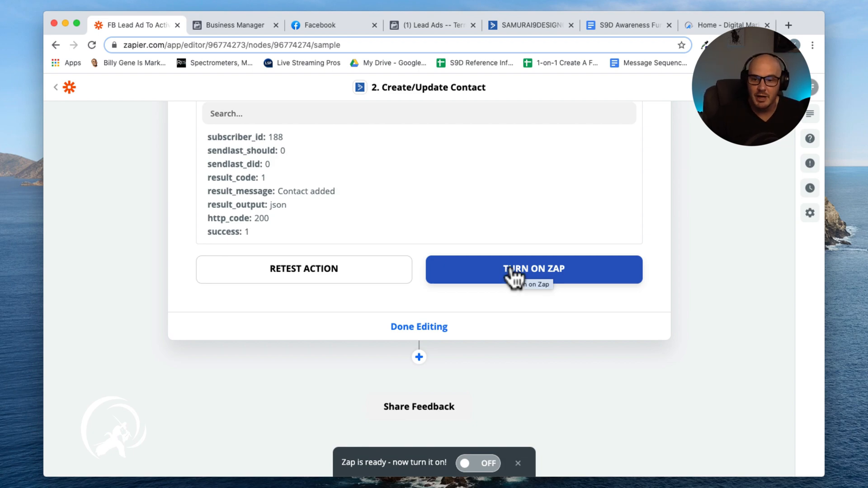
# Turn on the FB Lead Ad To ActiveCampaign zap
pyautogui.click(533, 270)
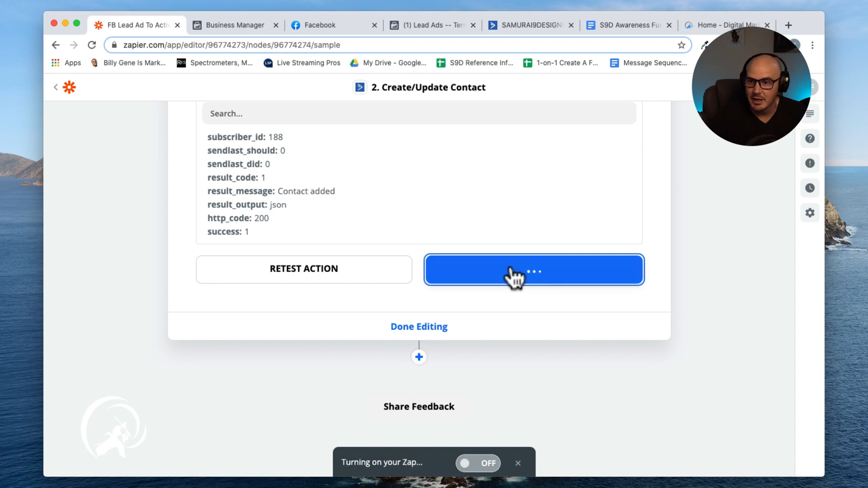